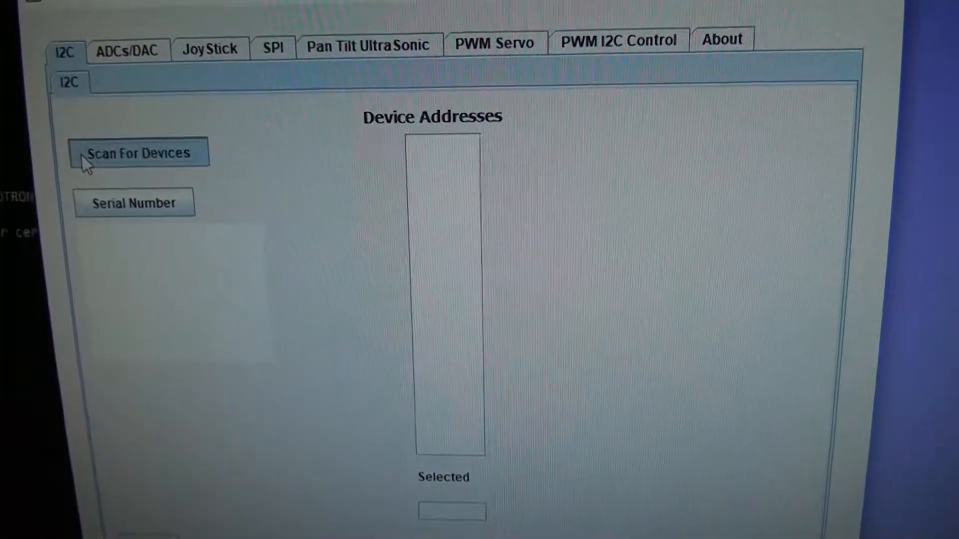
Run Scan For Devices so the Device Addresses list shows the device at 5f
{"action": "left_click", "coordinate": [137, 152]}
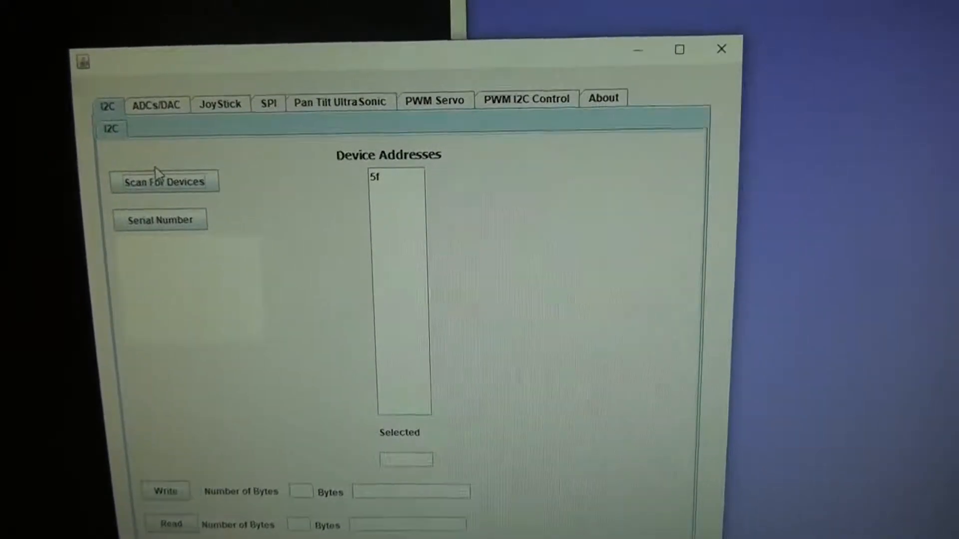
Select address 5f in the Device Addresses list as the target device
{"action": "left_click", "coordinate": [395, 177]}
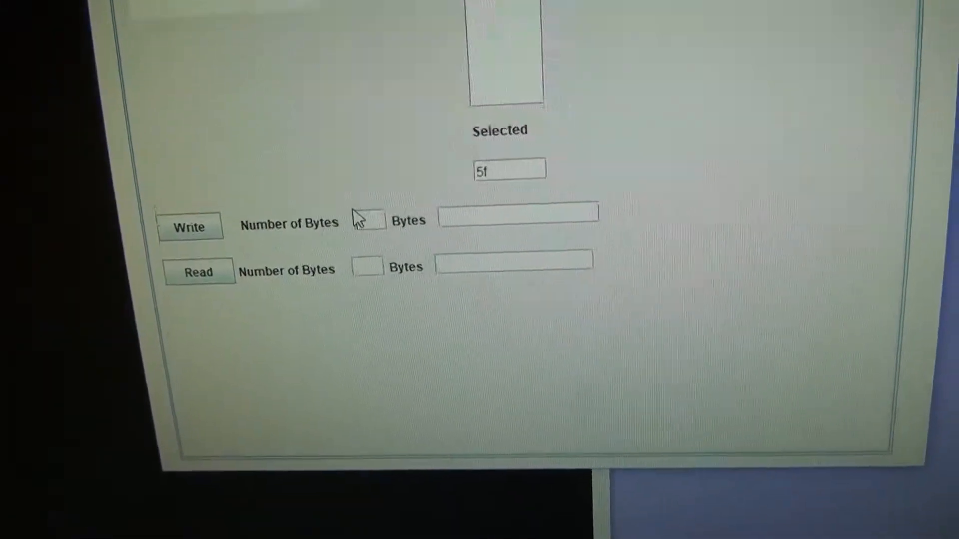
Set the Write row to 1 byte with data fe
{"action": "type", "text": "1"}
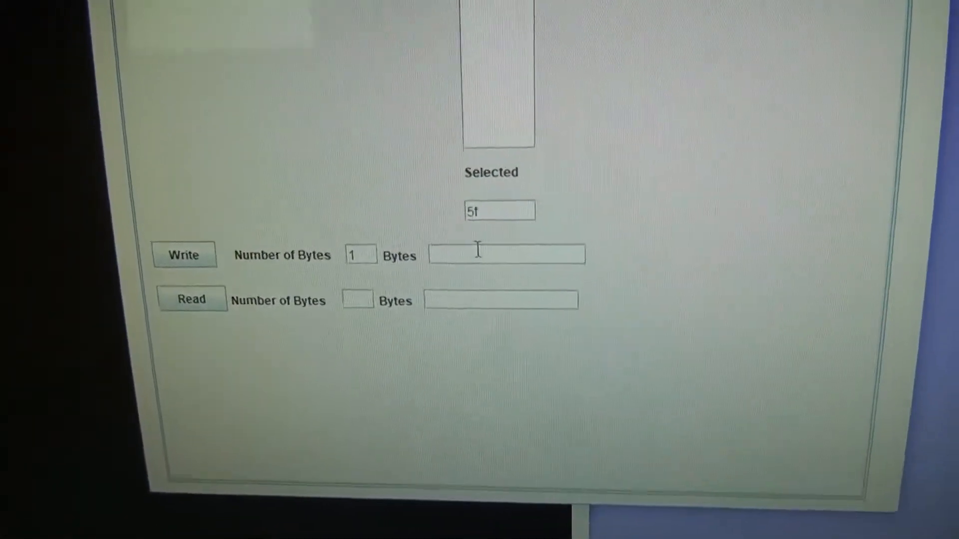
{"action": "type", "text": "fe"}
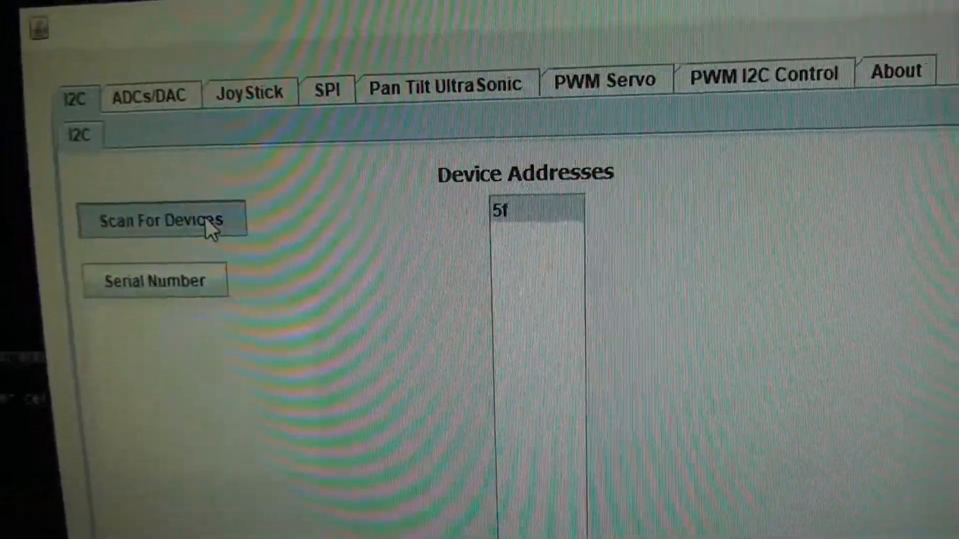
Rescan the I2C bus to see the device's address after the write
{"action": "left_click", "coordinate": [161, 221]}
{"action": "type", "text": "3"}
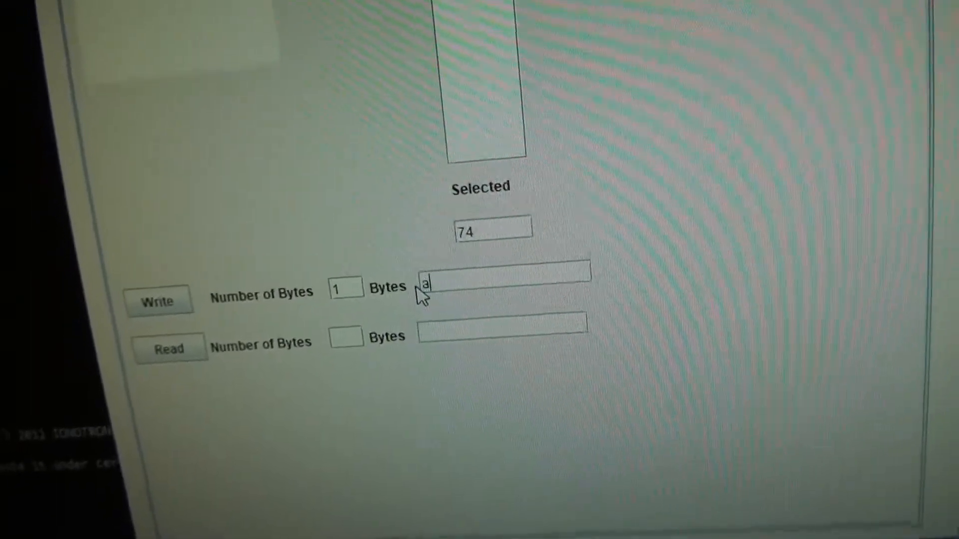
Enter write value 2 for device 74, then rescan to confirm it answers at 51
{"action": "type", "text": "2"}
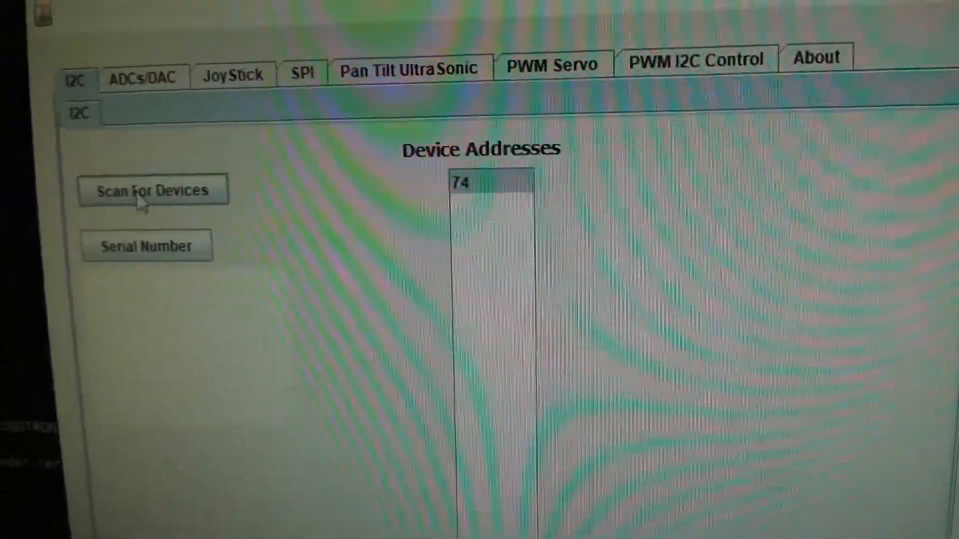
{"action": "left_click", "coordinate": [154, 191]}
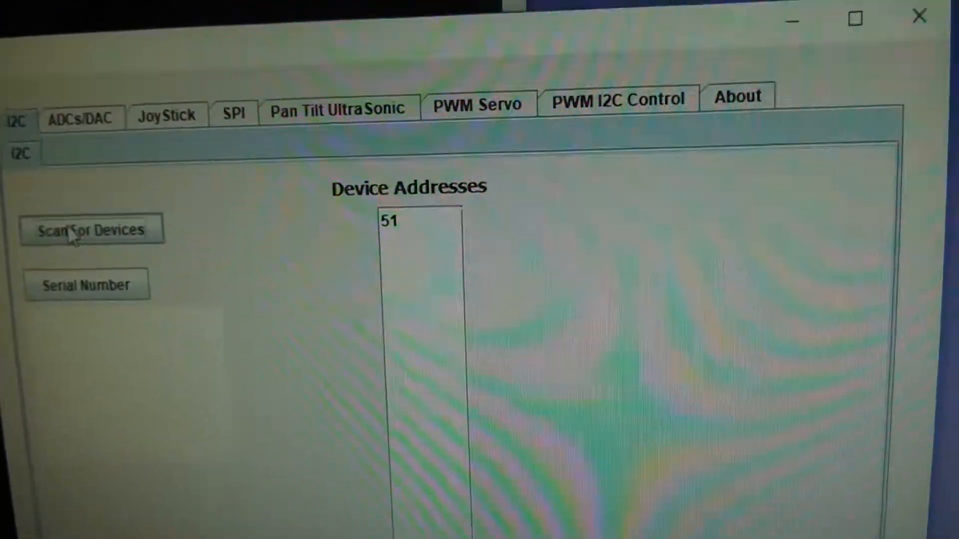